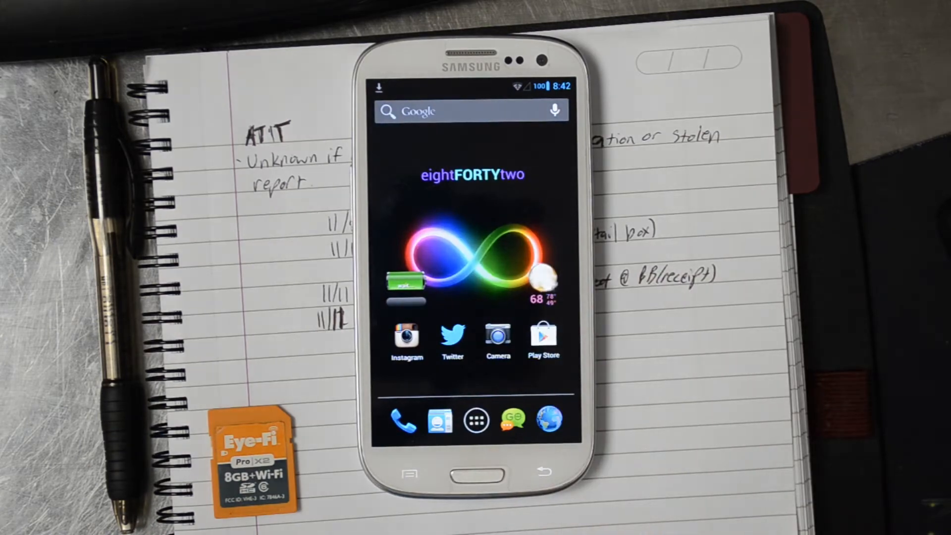
Step: Open the app drawer's Apps tab and launch the Messaging app from it
click(474, 418)
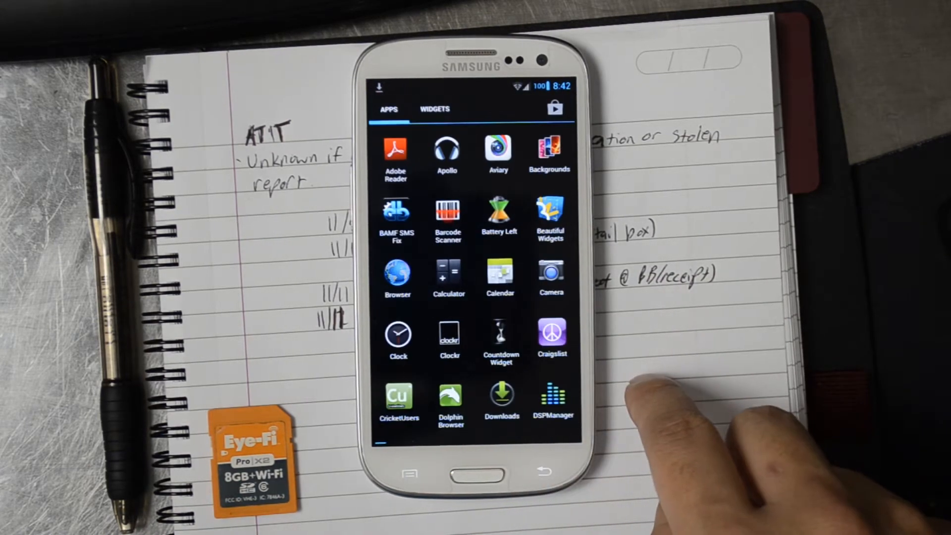
click(398, 331)
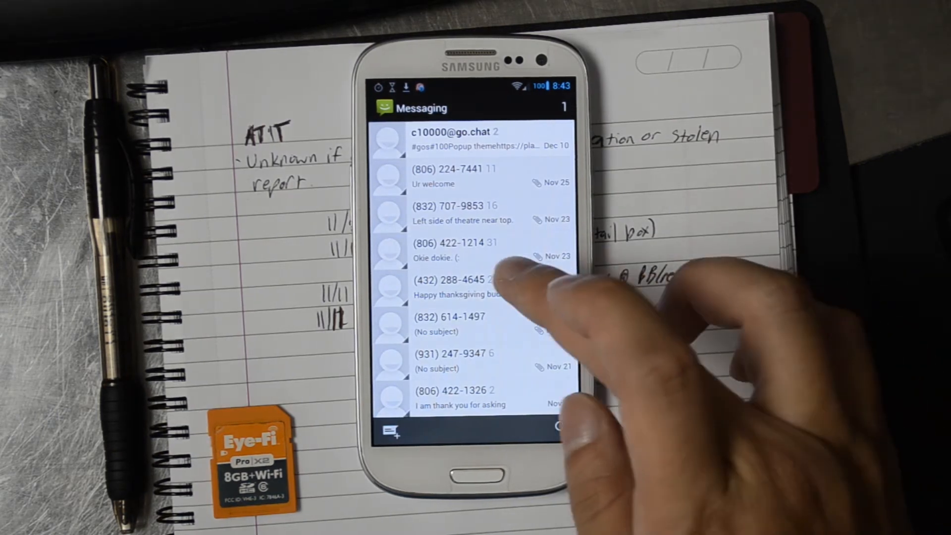
Step: View the Messaging conversation list, then pull down the notification drawer
click(464, 288)
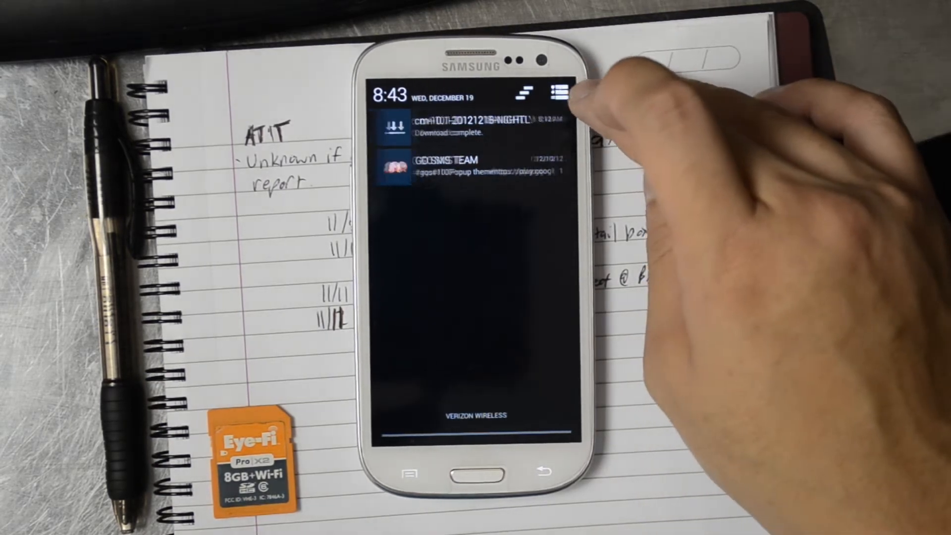
Step: Switch the pulled-down notification drawer over to the quick settings tiles
click(555, 92)
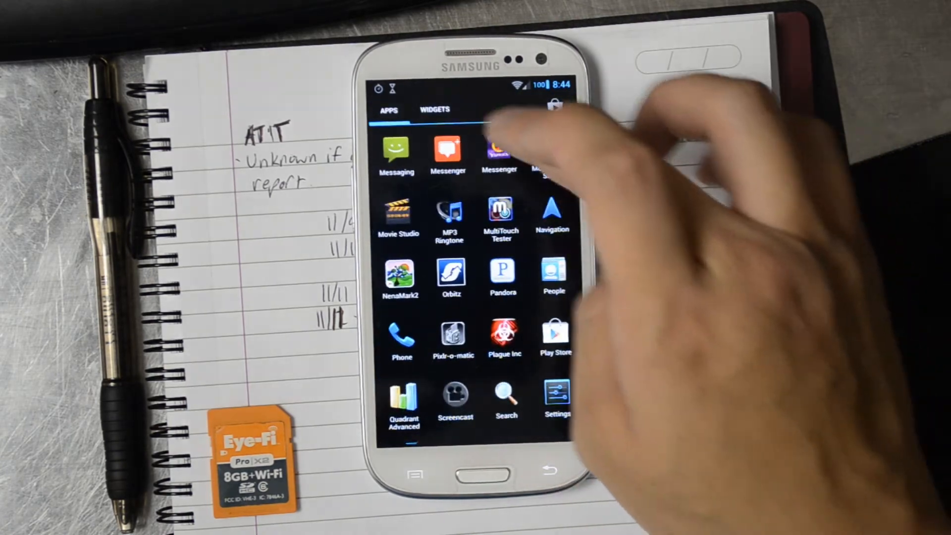
Step: Show the Widgets tab with Beautiful Battery and Beautiful SuperClock, scrolling through them
click(433, 109)
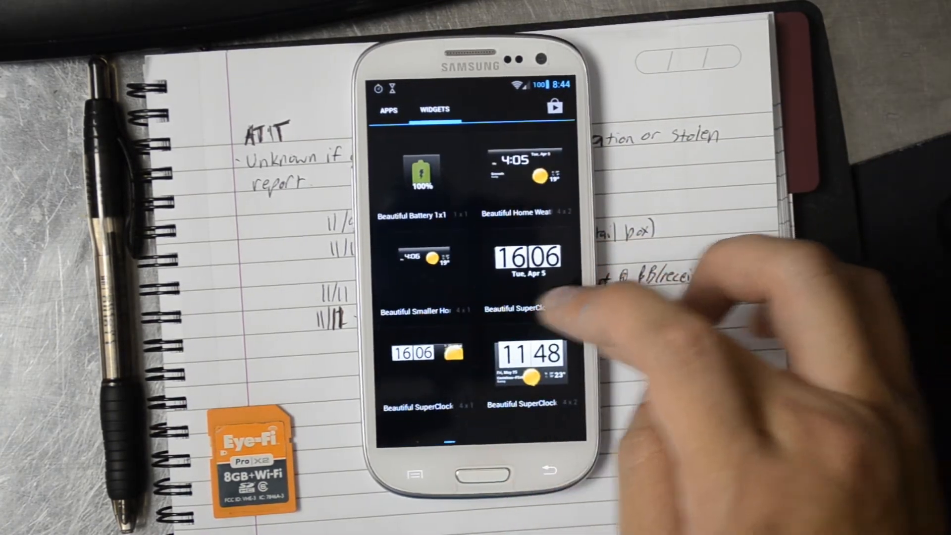
scroll(up, 3)
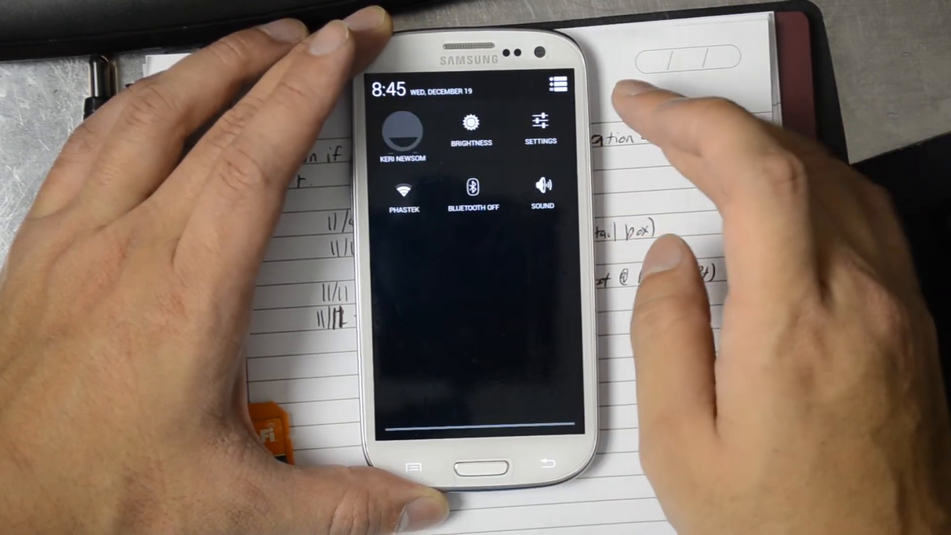
Step: Open Settings from the quick settings tile and browse the main settings list
click(539, 124)
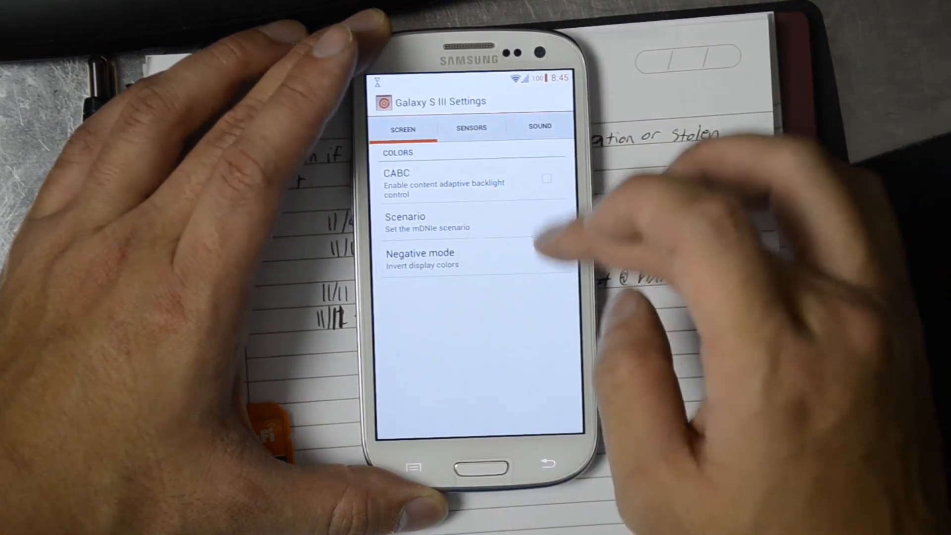
click(471, 128)
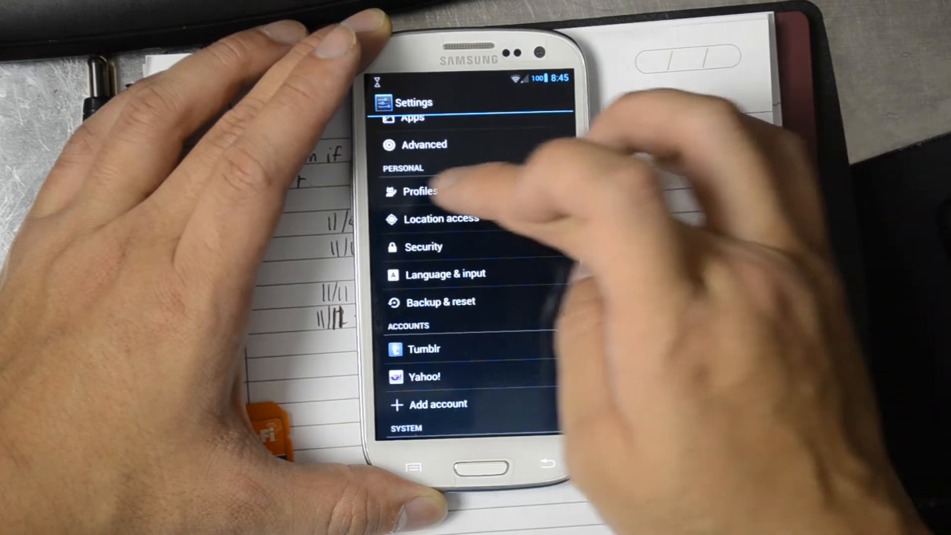
click(423, 191)
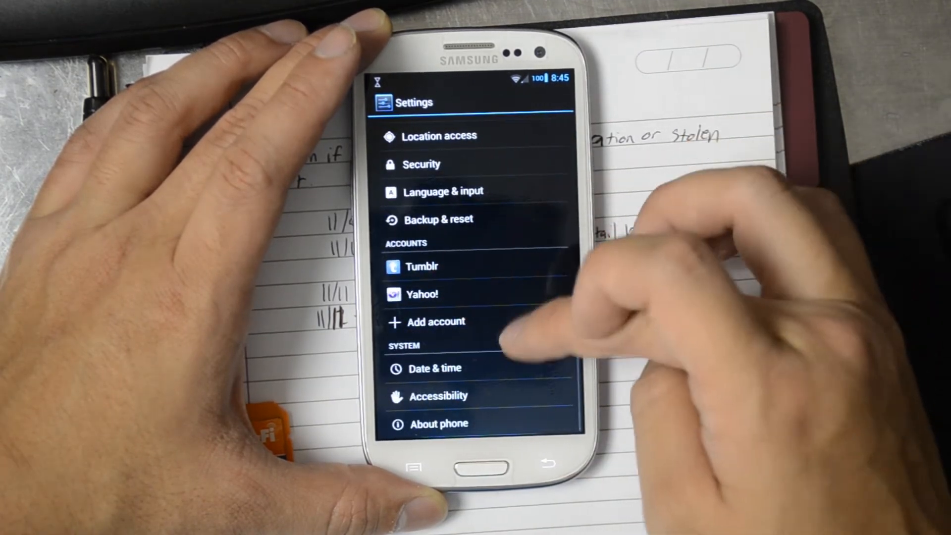
scroll(up, 3)
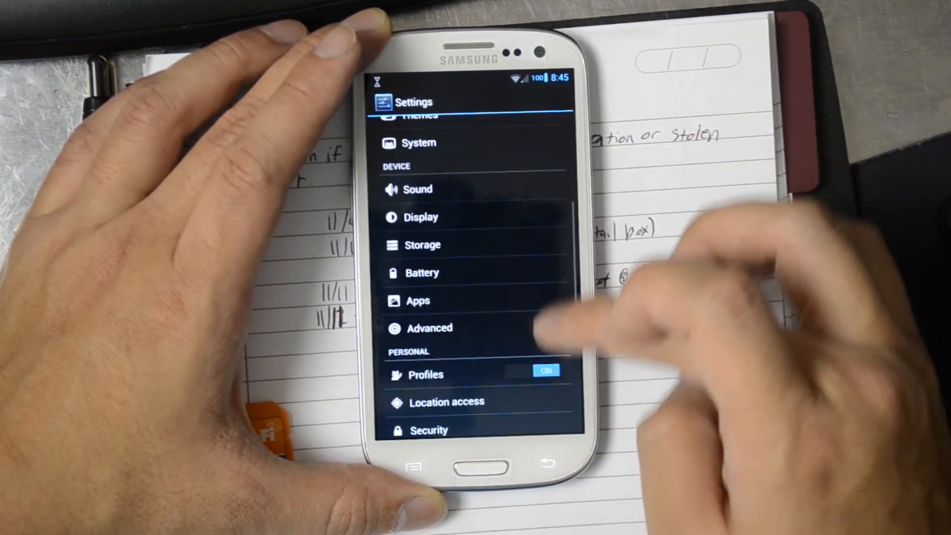
scroll(down, 3)
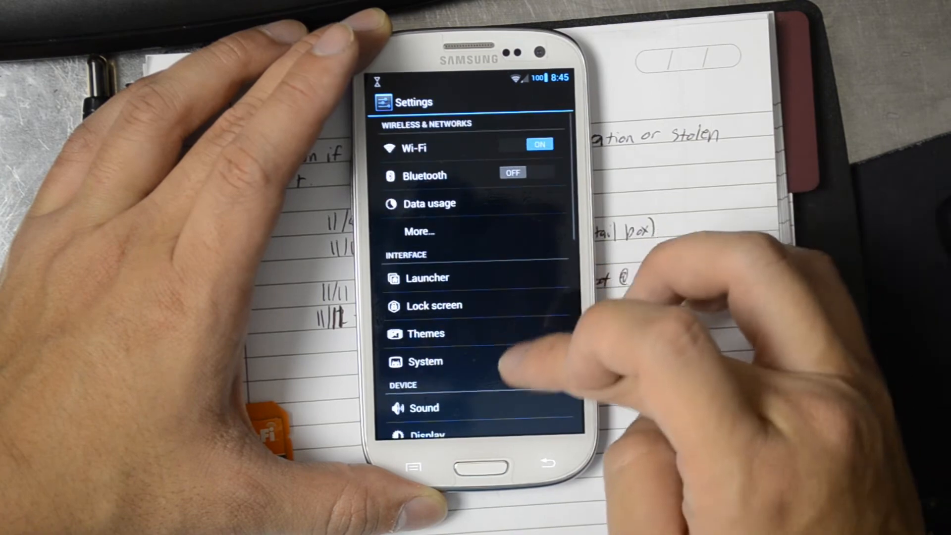
Step: Open More… under Wireless & networks and go into Mobile networks
click(420, 232)
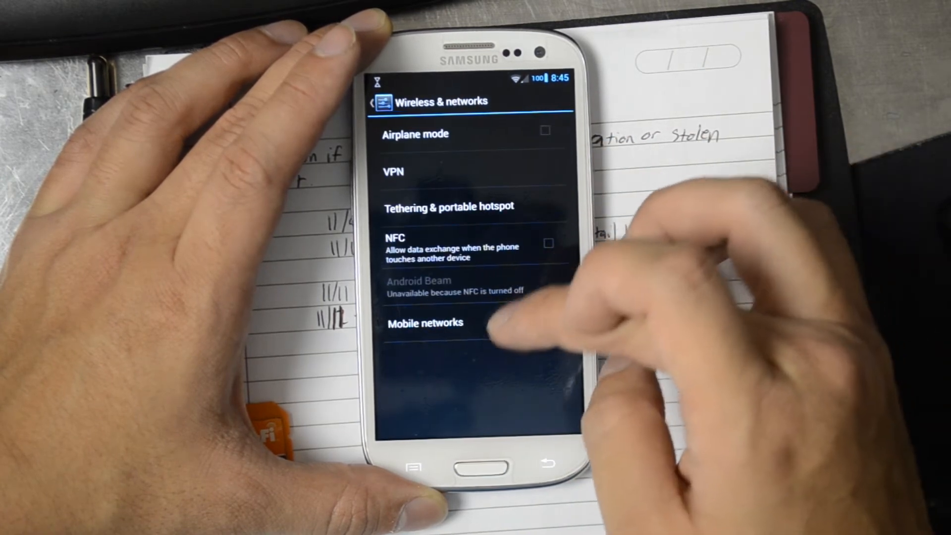
click(425, 322)
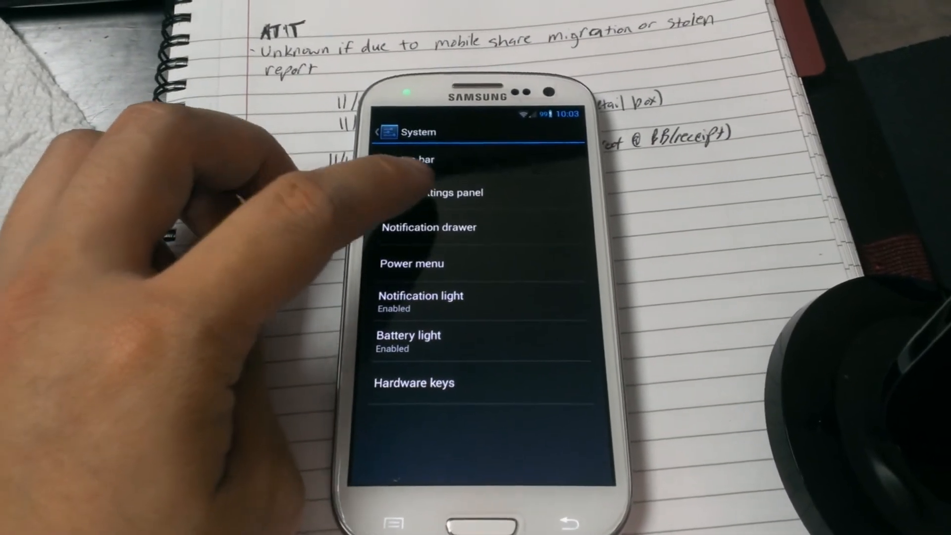
Step: Open Quick Settings panel options, view Tiles and layout, and return to the options list
click(425, 192)
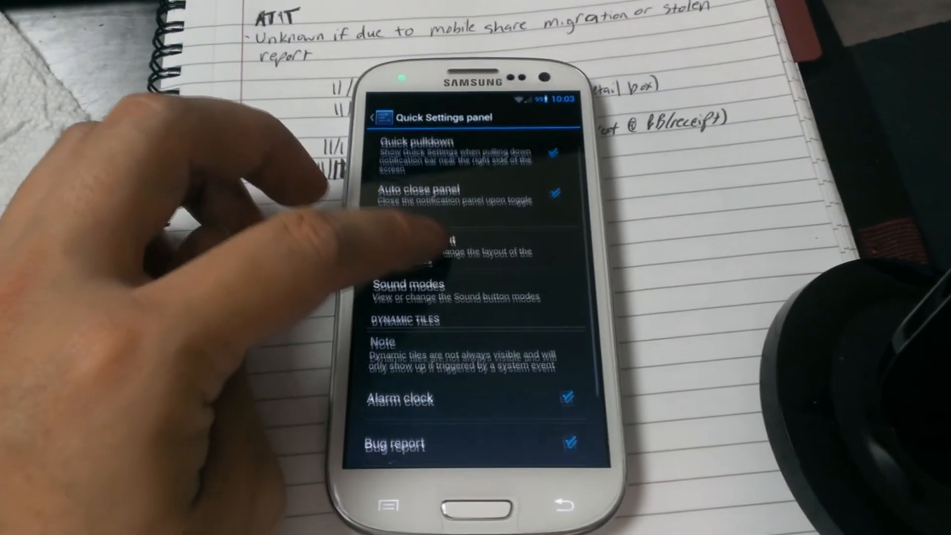
click(443, 249)
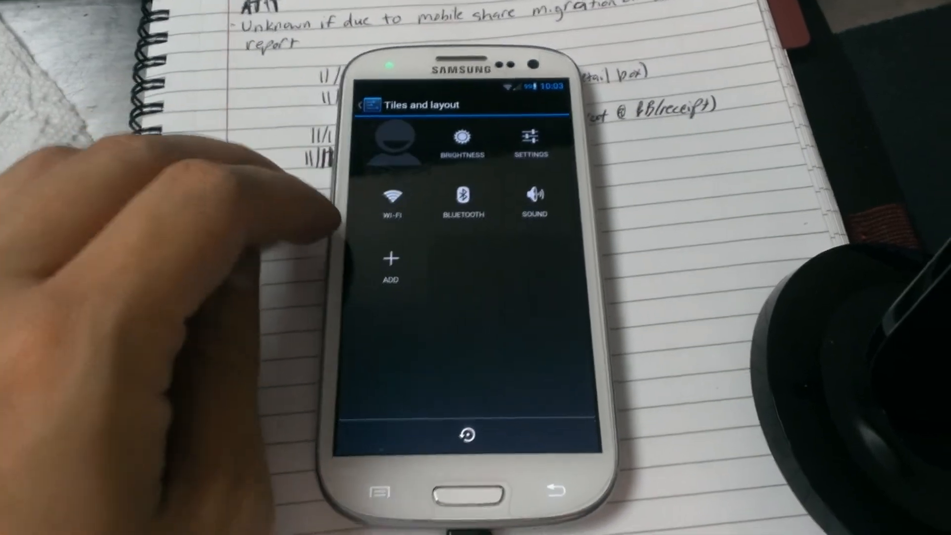
click(370, 101)
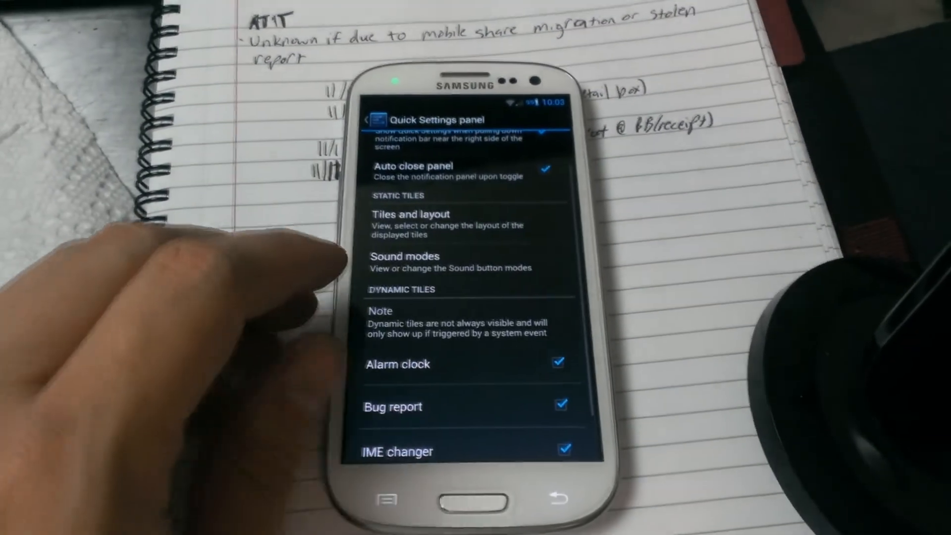